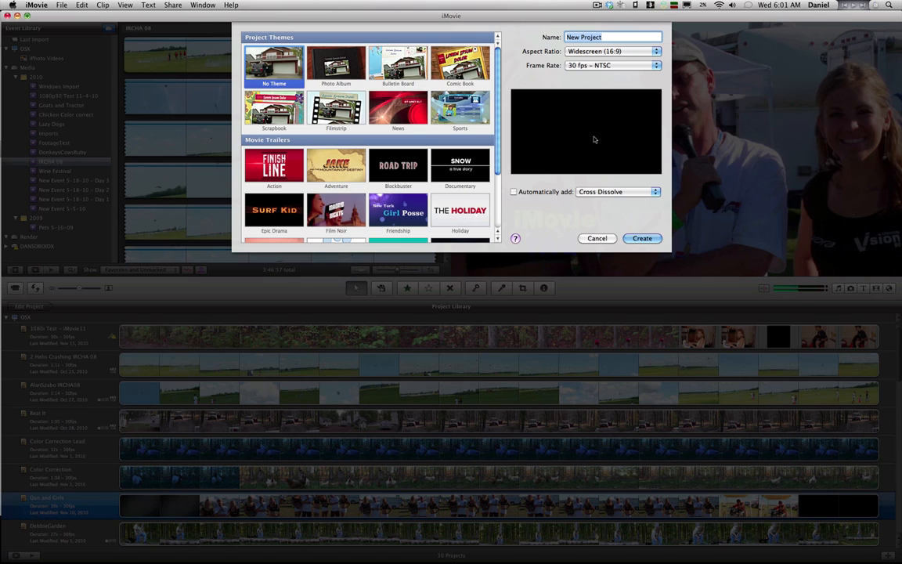
Name the new project 'Droid Import' and create it.
type("D")
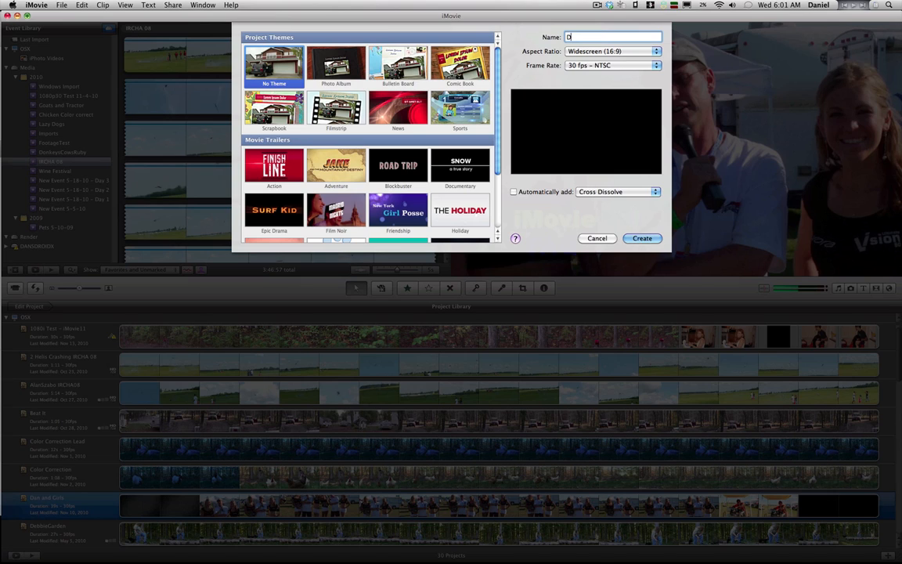
type("roid")
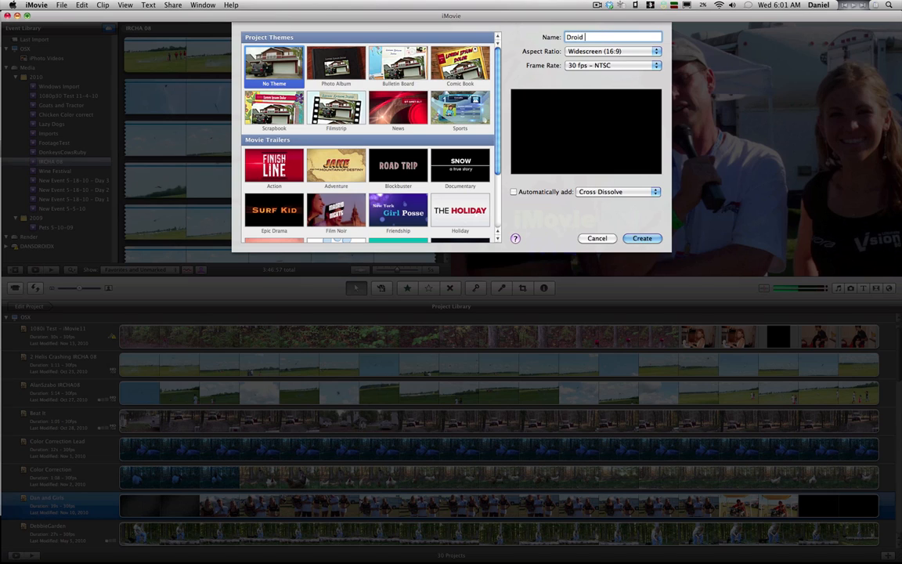
type("Import")
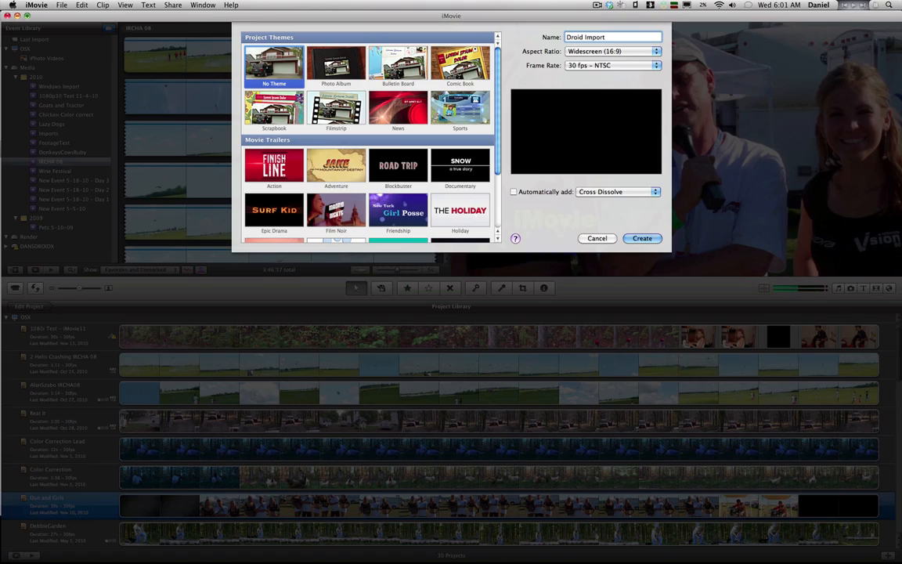
left_click(641, 238)
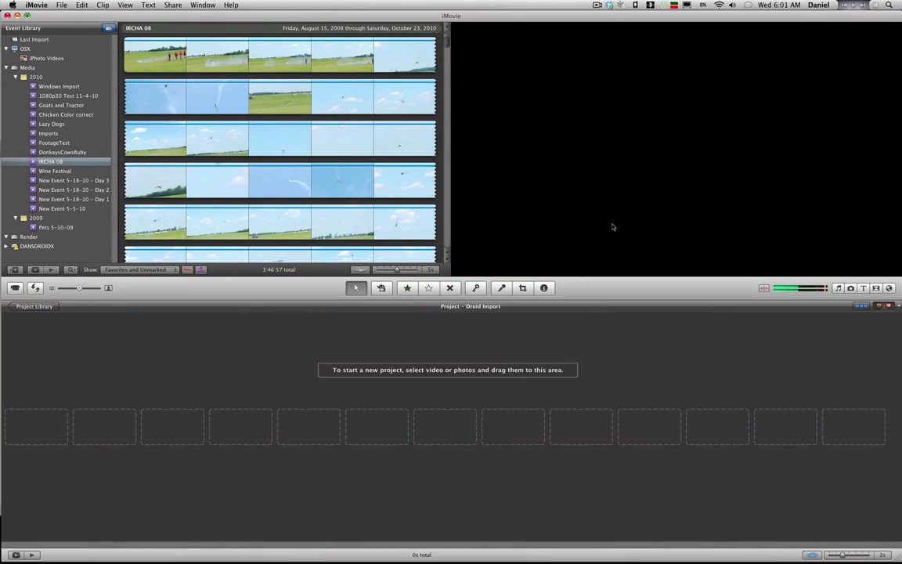
Choose File > Import > Movies to bring up the import window.
left_click(62, 5)
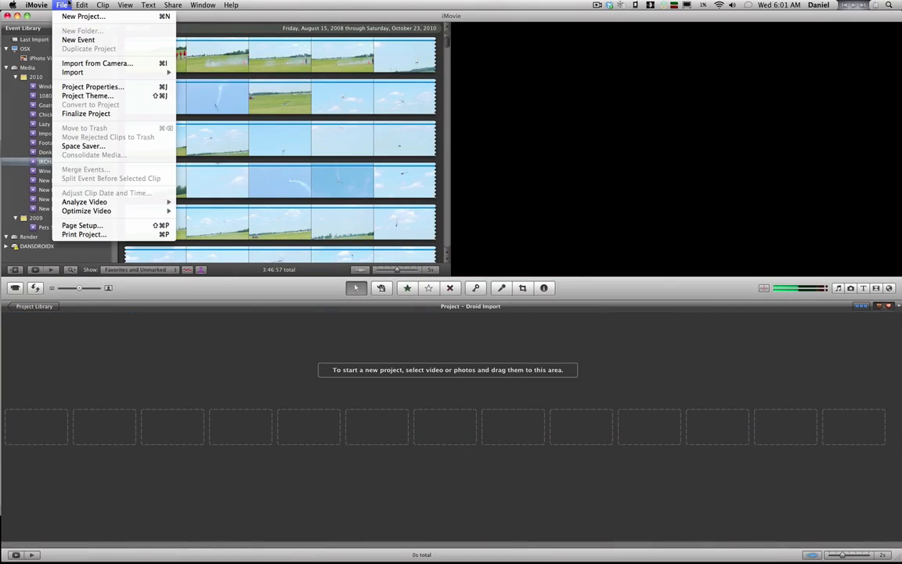
mouse_move(94, 63)
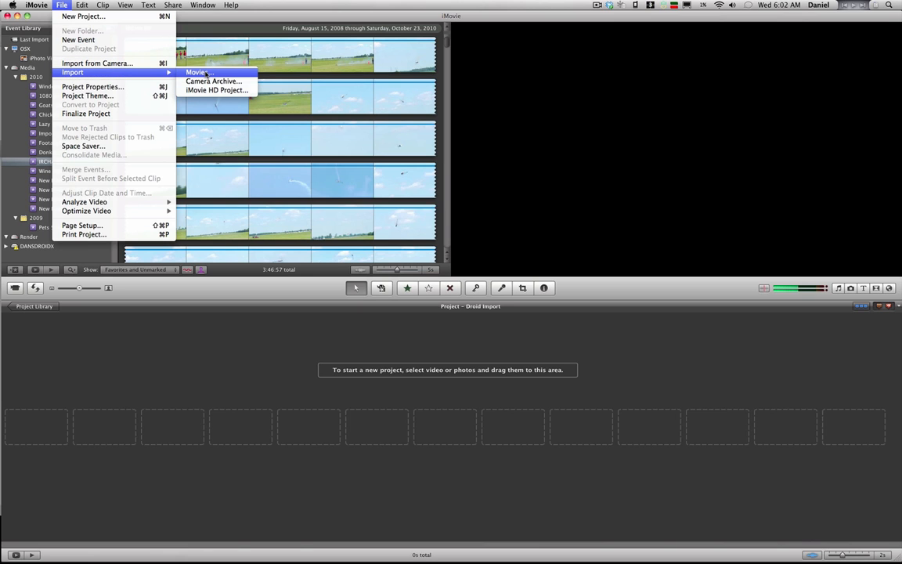
left_click(198, 72)
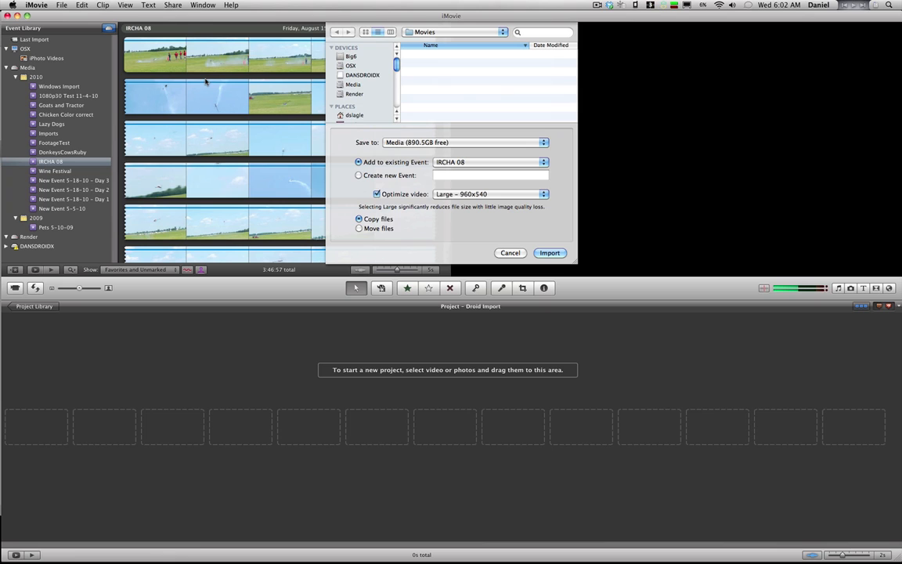
Browse DANSDROIDX to dcim > Camera and select 2010-11-15_10-25-30_925.3gp.
left_click(362, 75)
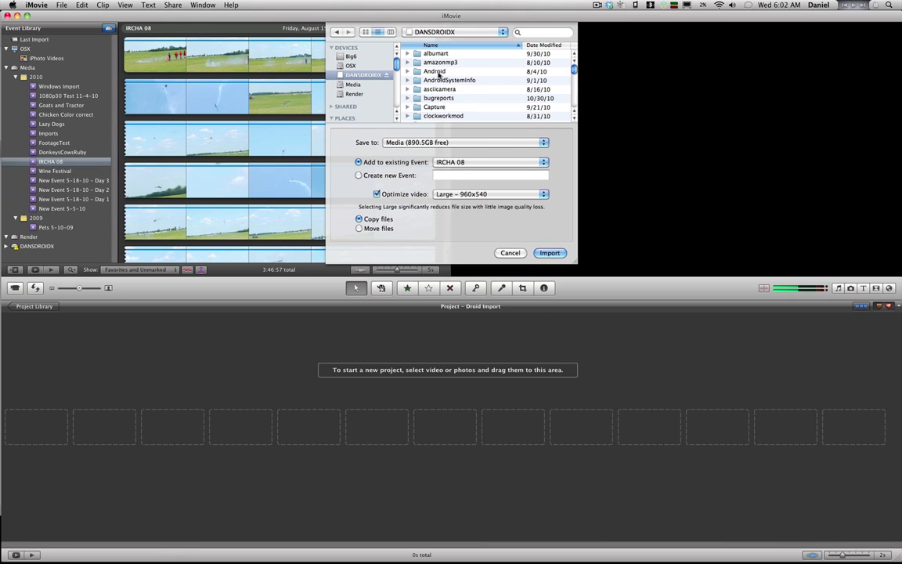
scroll("down", 3)
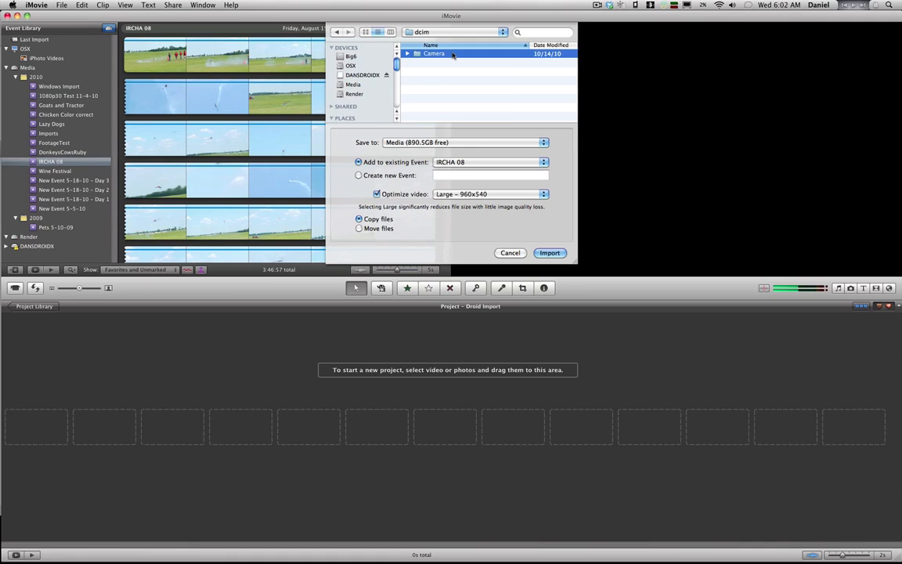
double_click(433, 53)
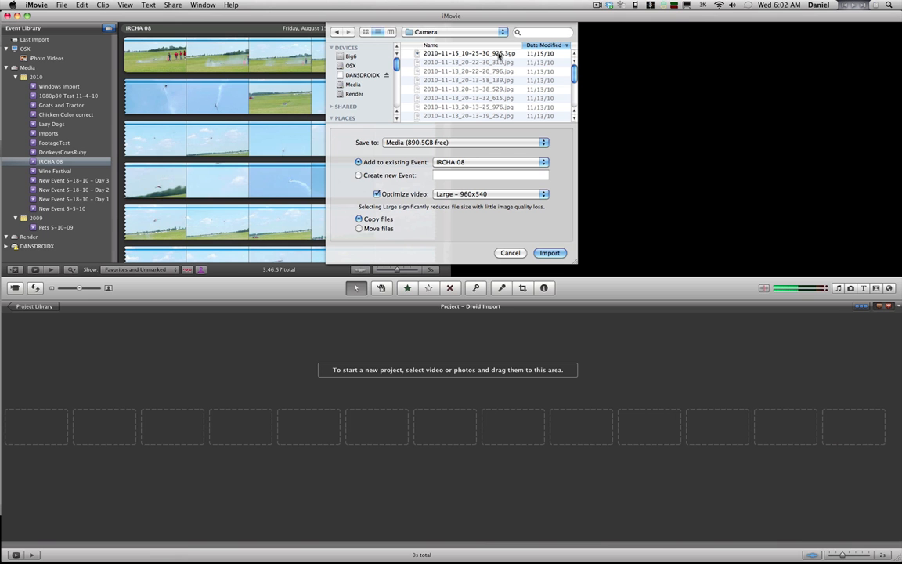
left_click(470, 53)
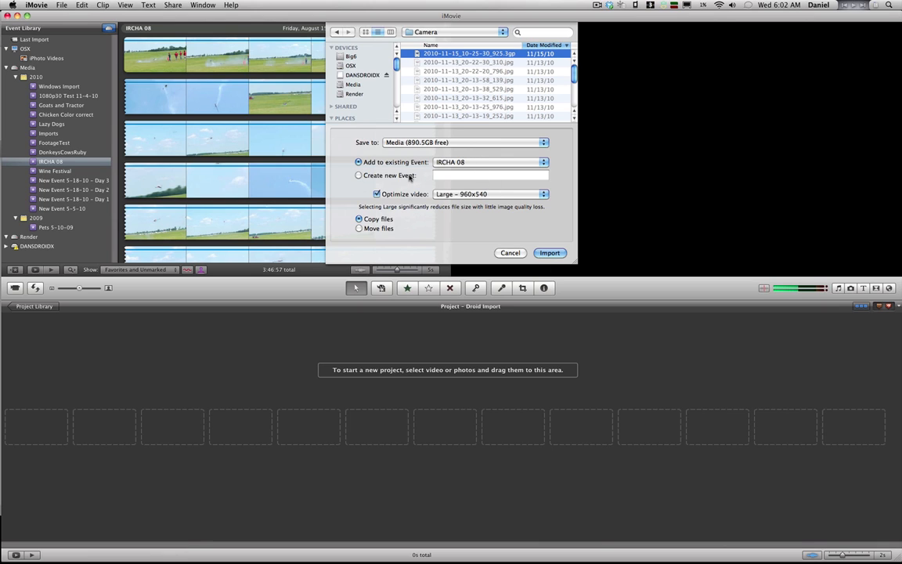
Import the clip into a new 'Droid Import' event, then reveal the file in Finder.
left_click(359, 174)
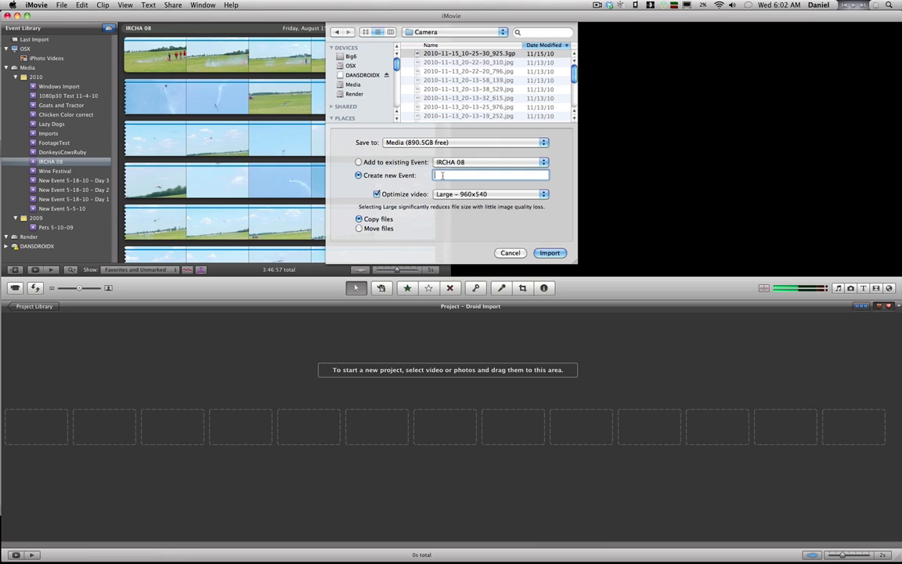
type("Droid Import")
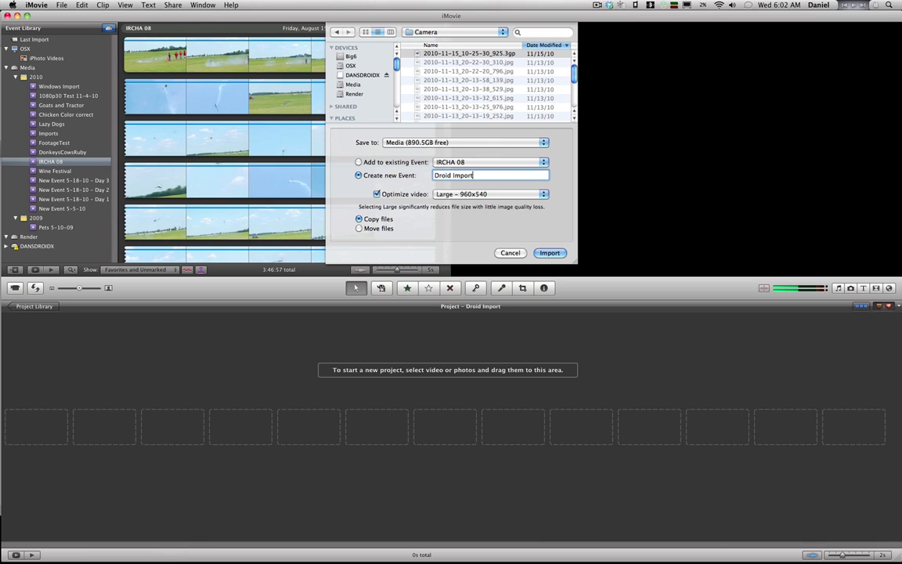
left_click(549, 252)
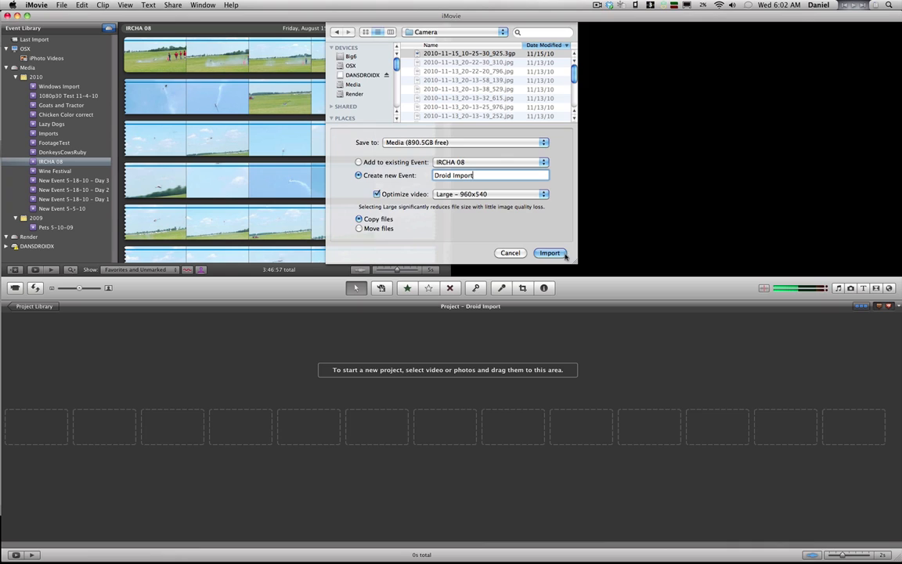
left_click(548, 252)
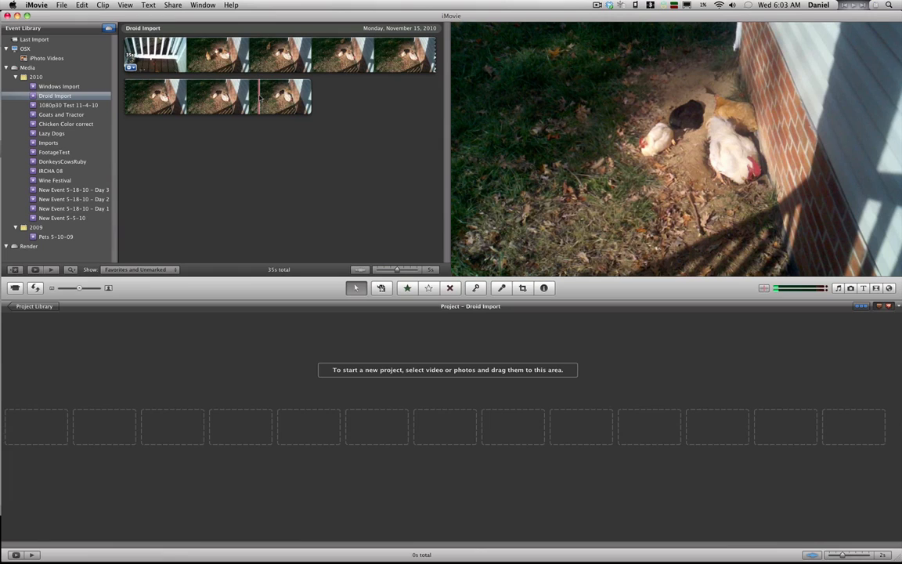
right_click(259, 97)
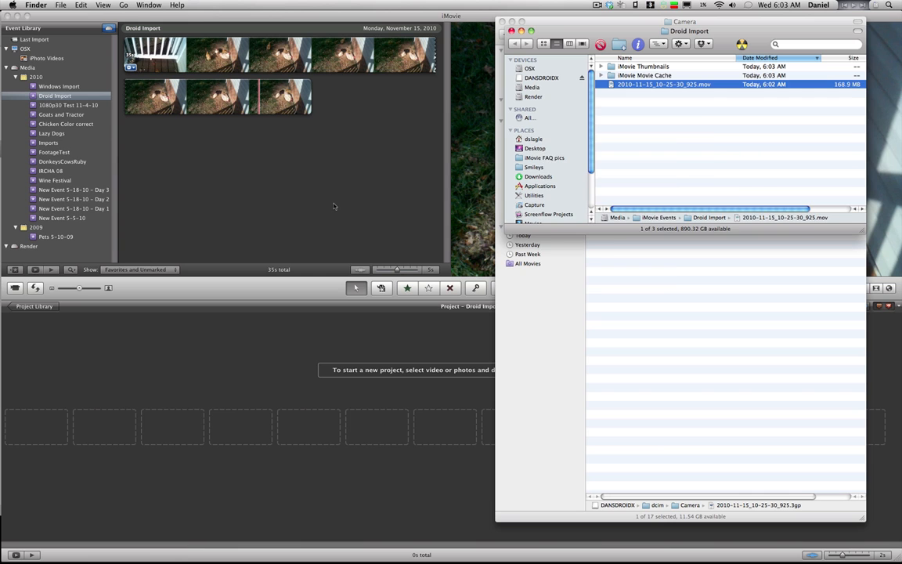
Open the imported .mov in QuickTime Player 7 and show its inspector (29.78 fps).
double_click(664, 84)
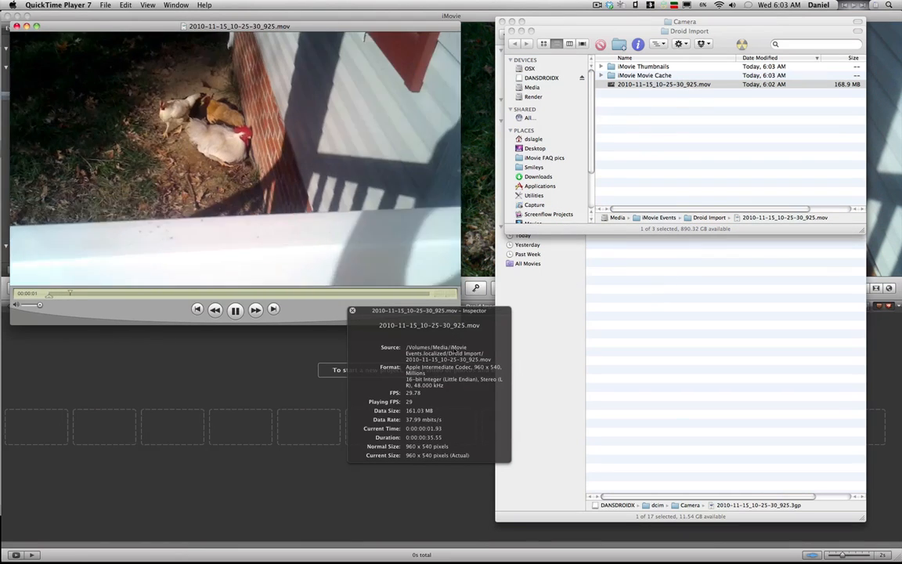
left_click(235, 309)
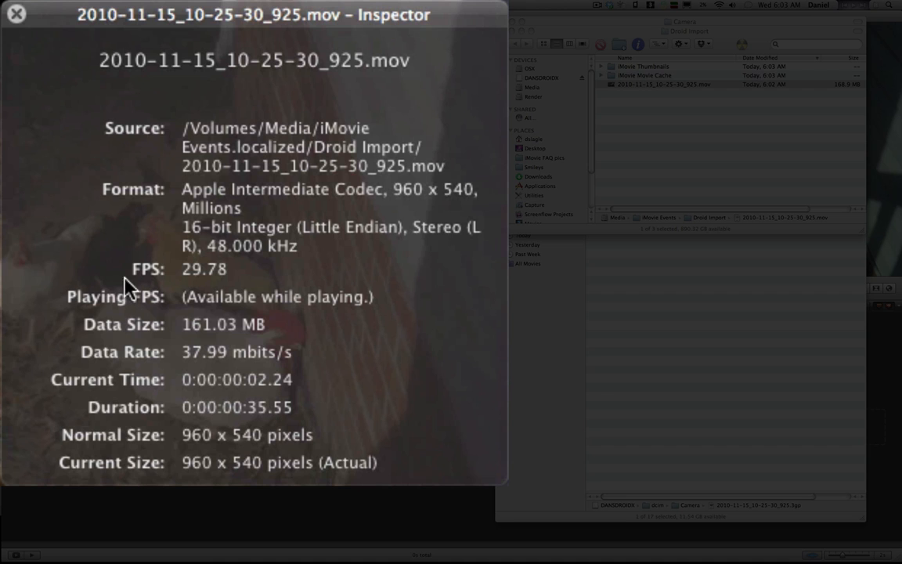
mouse_move(230, 282)
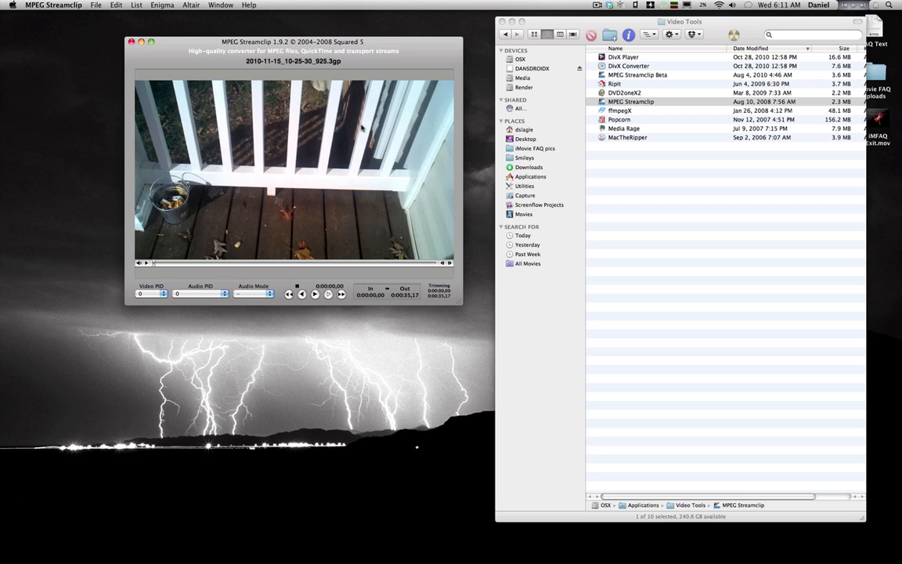
mouse_move(363, 127)
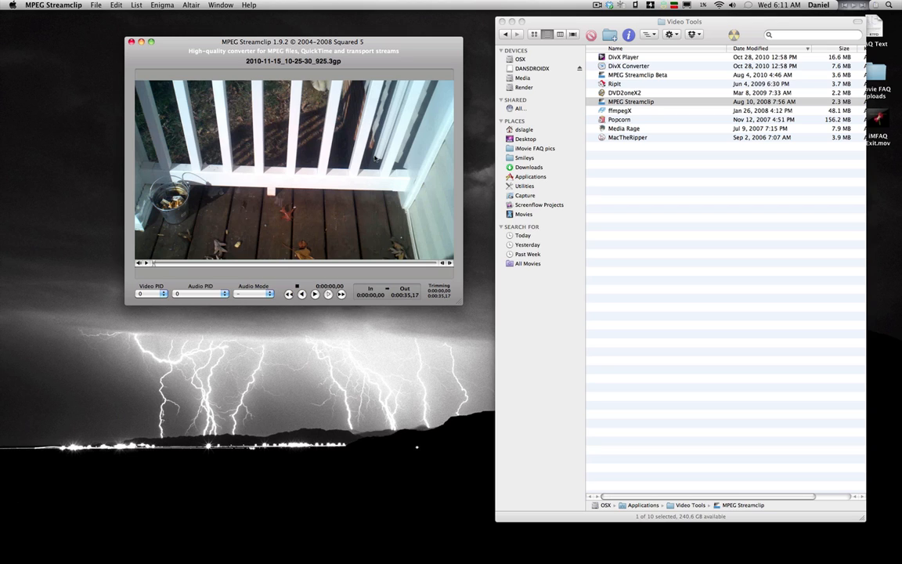
Choose File > Export to QuickTime to show AIC, 1280×720, 29.97 fps settings.
left_click(96, 5)
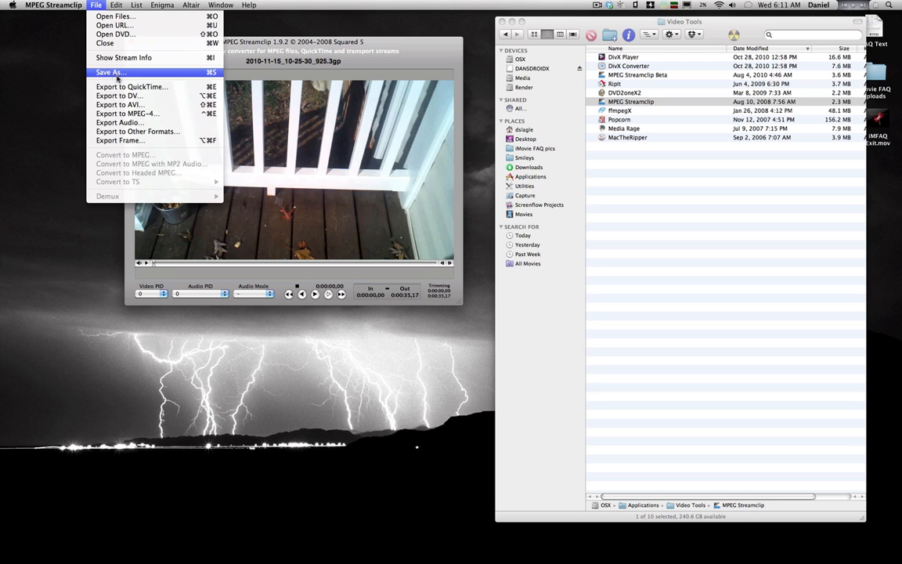
left_click(131, 86)
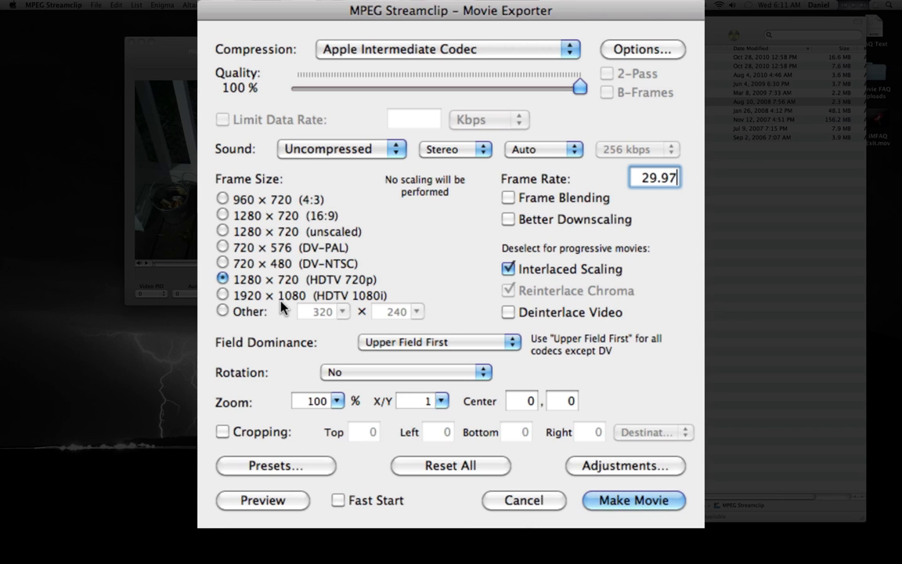
mouse_move(336, 286)
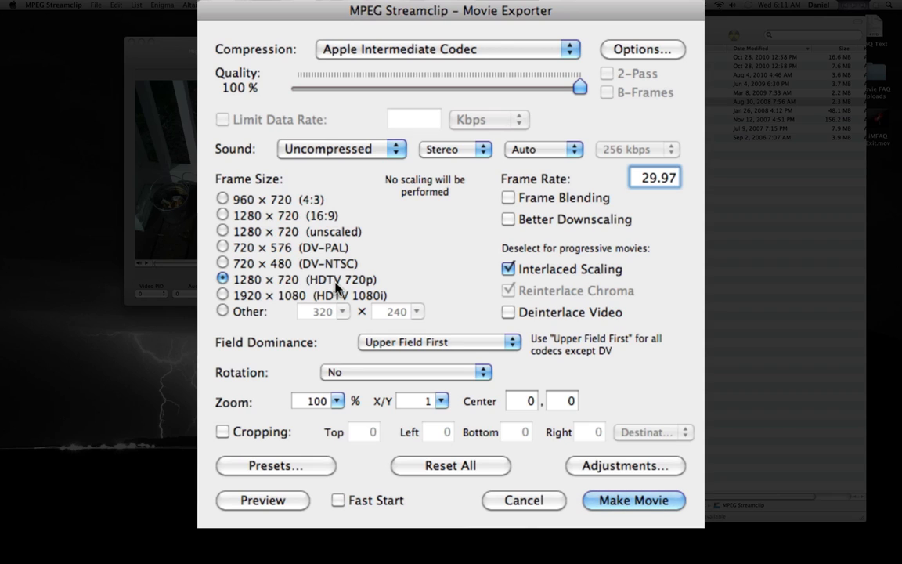
mouse_move(692, 311)
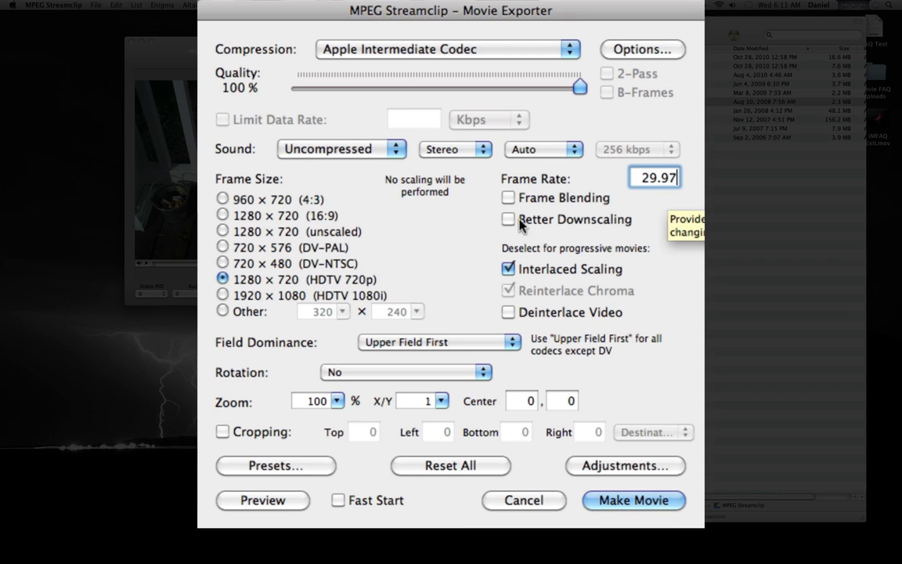
mouse_move(480, 282)
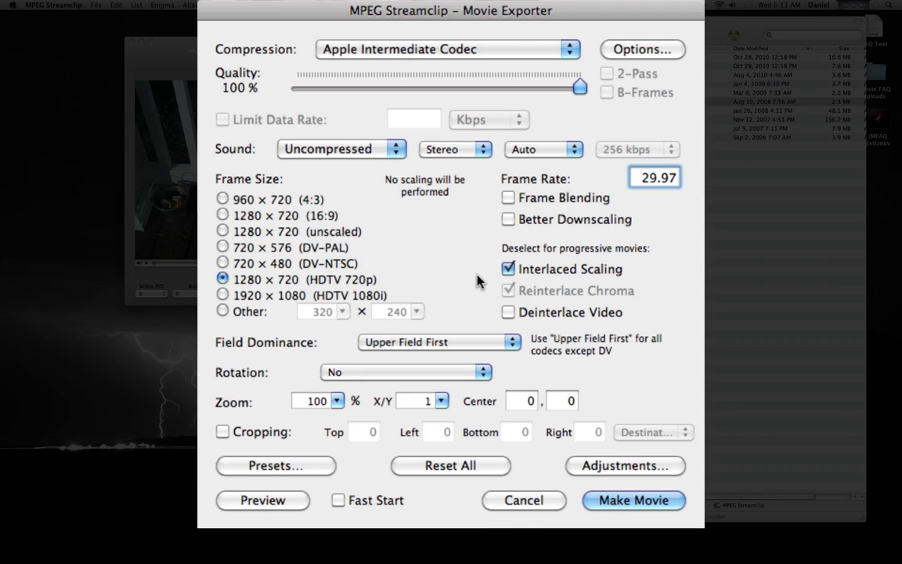
mouse_move(655, 196)
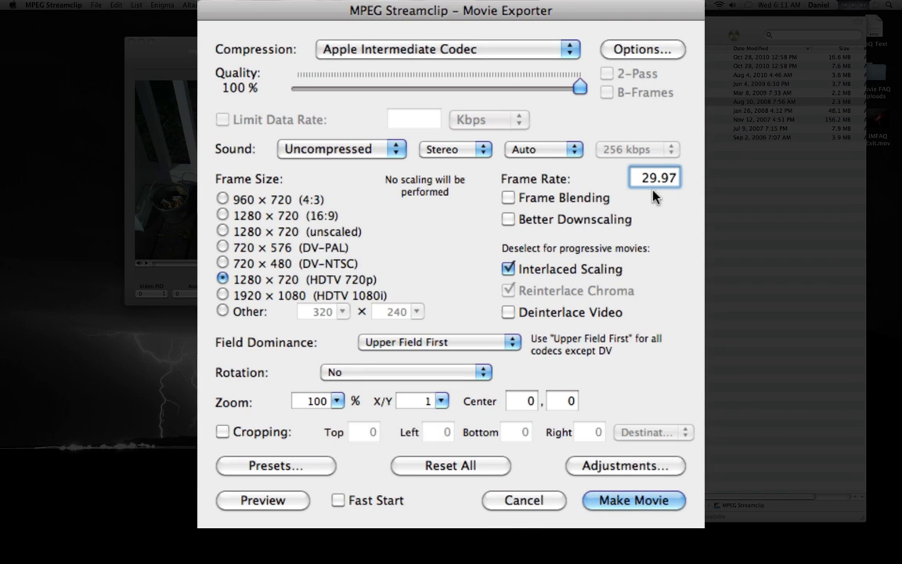
mouse_move(643, 230)
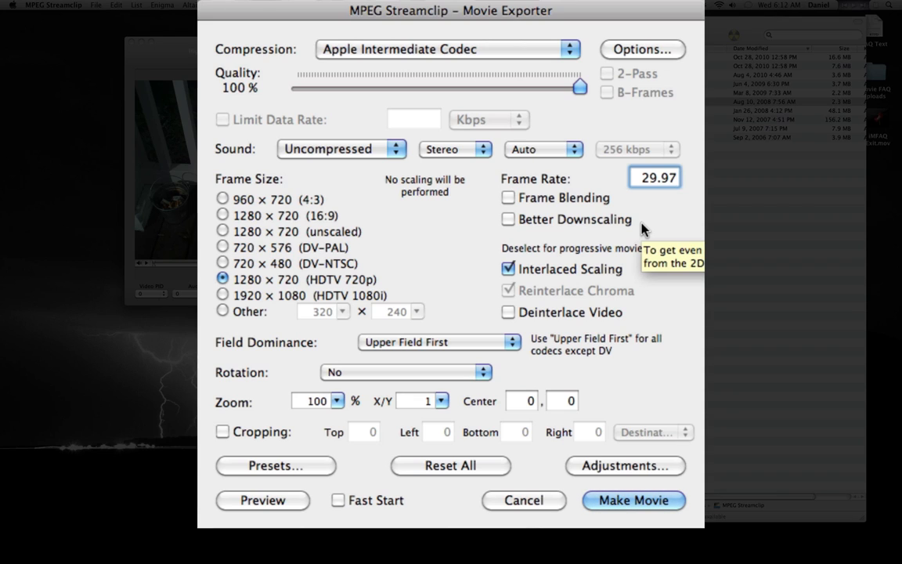
left_click(655, 177)
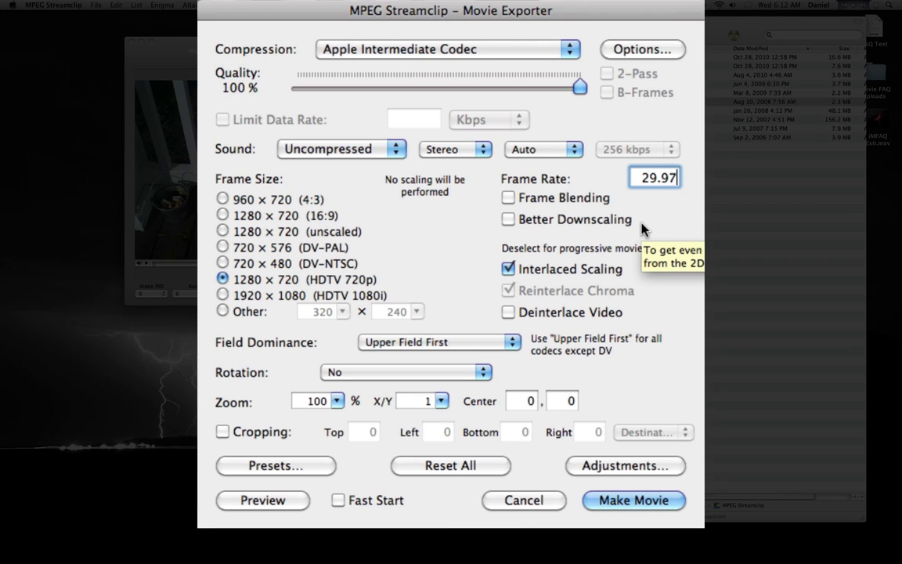
mouse_move(641, 227)
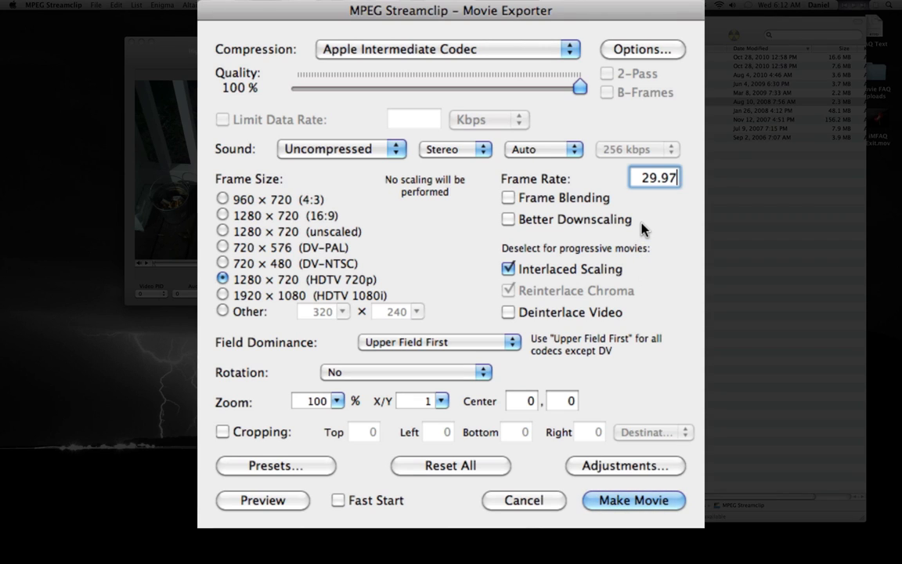
mouse_move(669, 201)
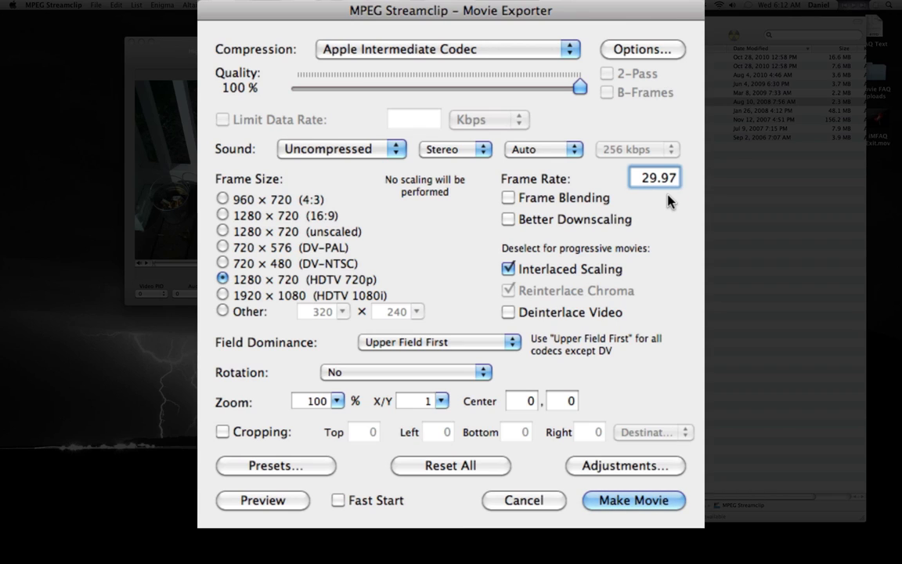
mouse_move(669, 202)
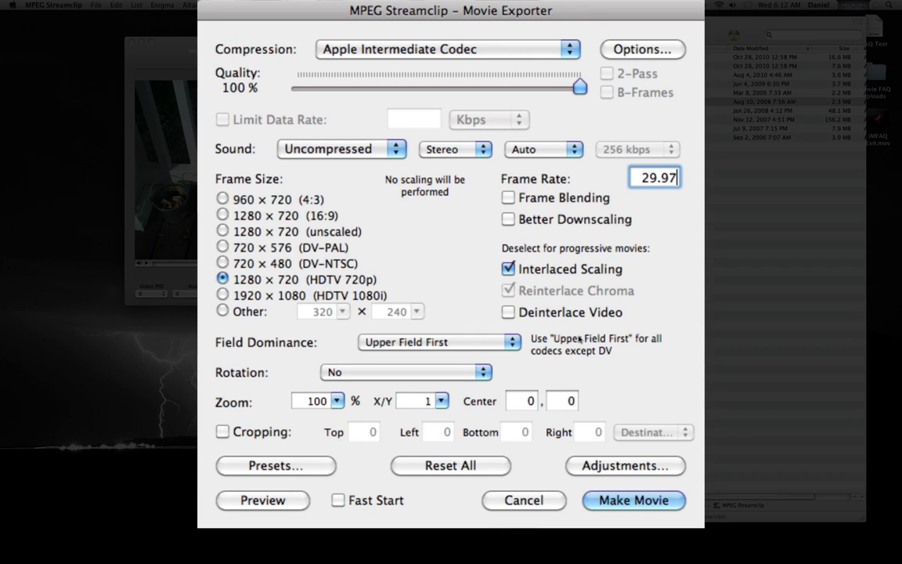
mouse_move(697, 493)
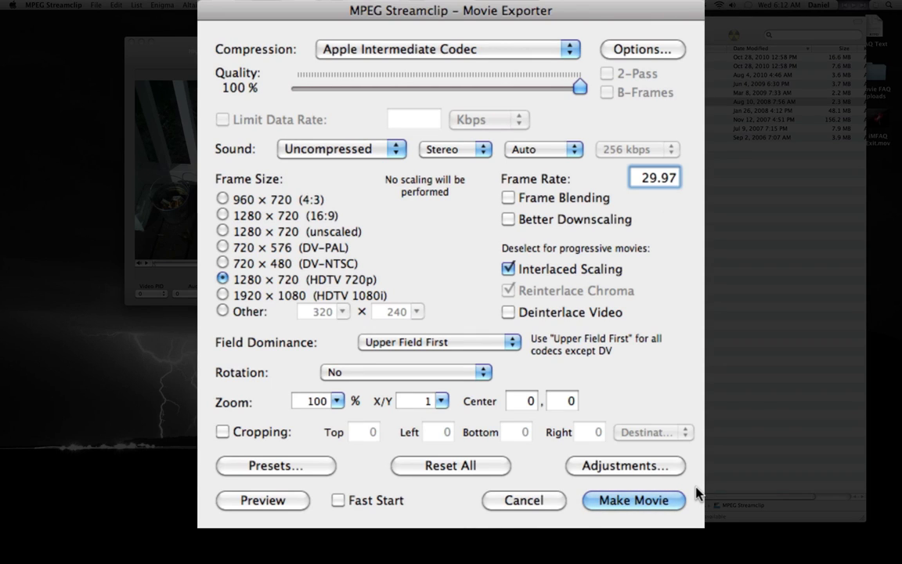
mouse_move(389, 184)
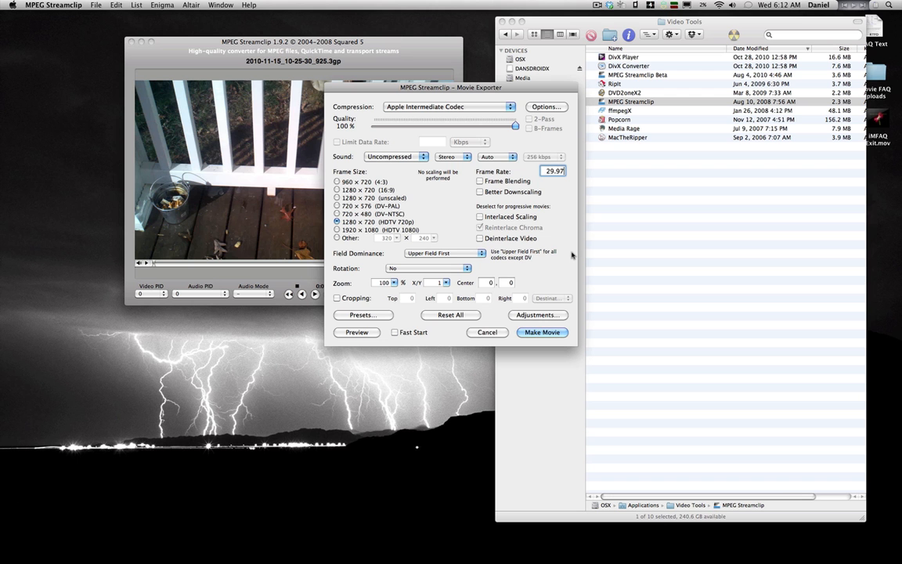
mouse_move(552, 314)
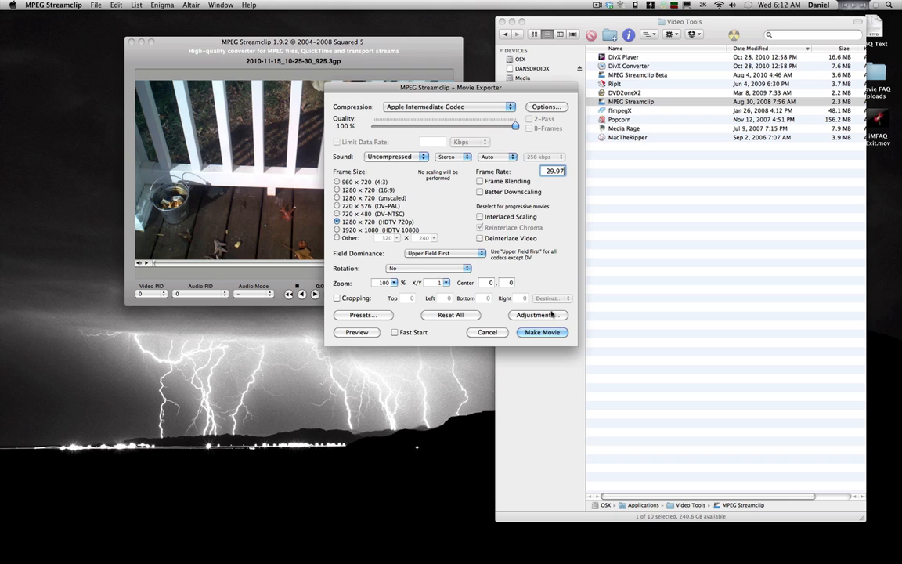